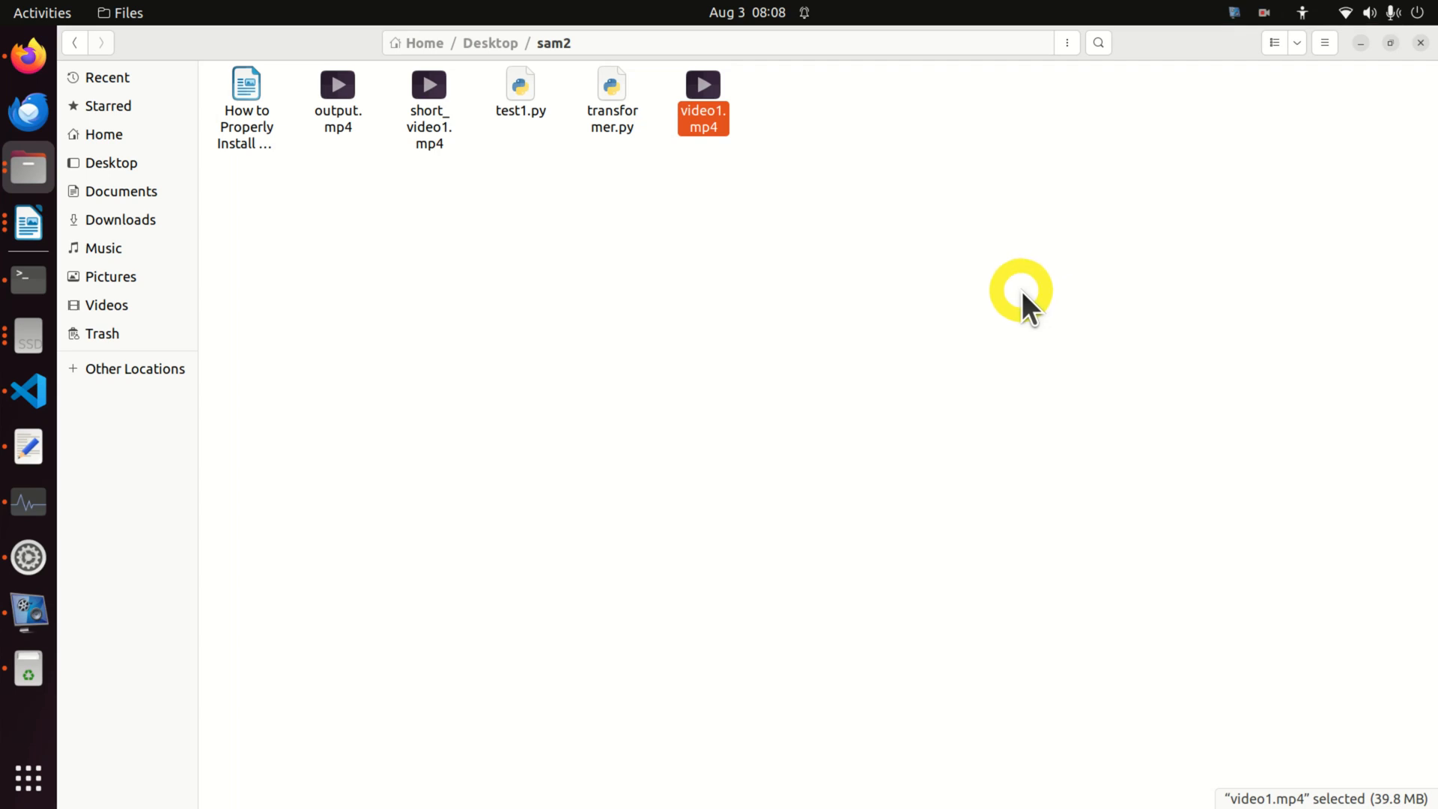
{"action": "mouse_move", "coordinate": [1017, 286]}
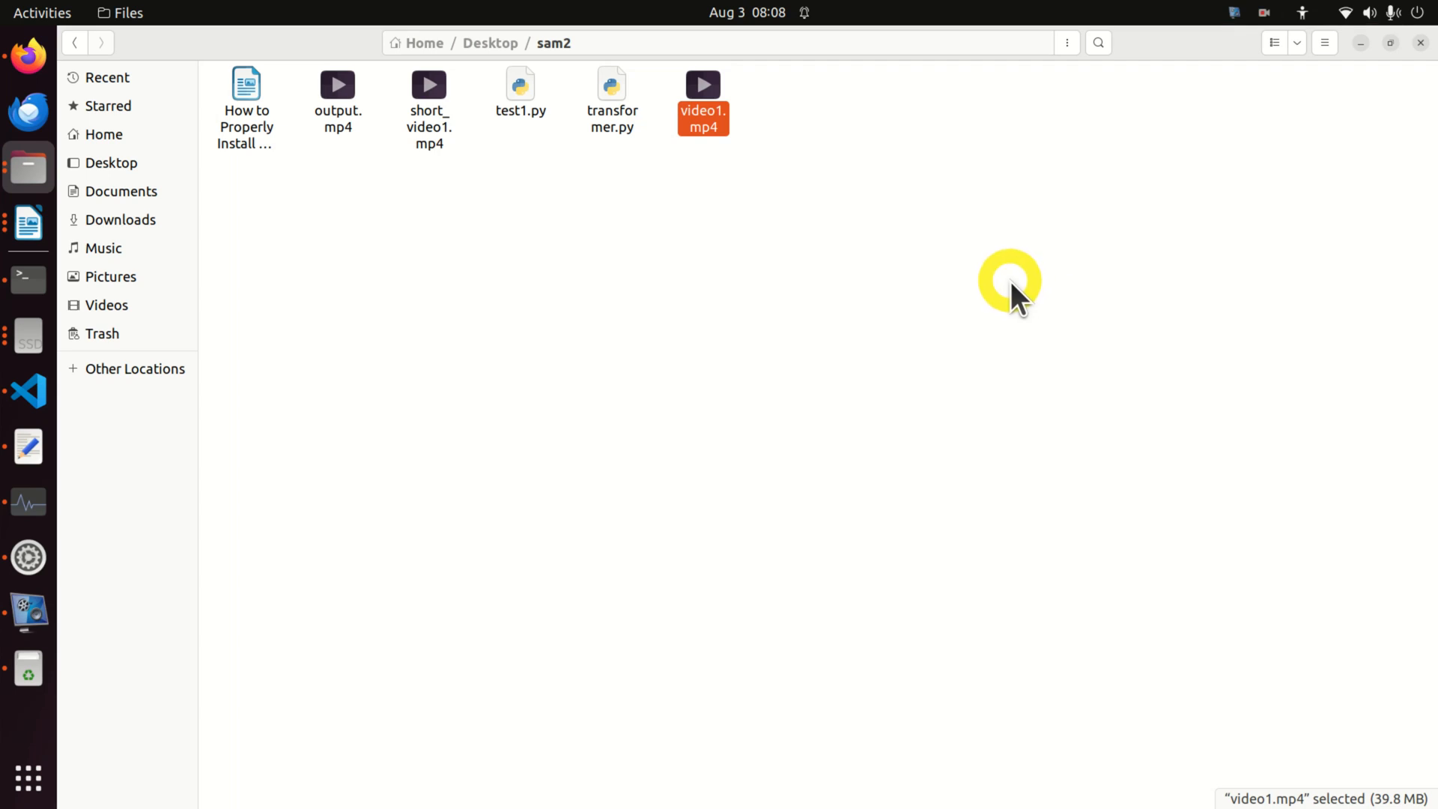
{"action": "mouse_move", "coordinate": [1009, 291]}
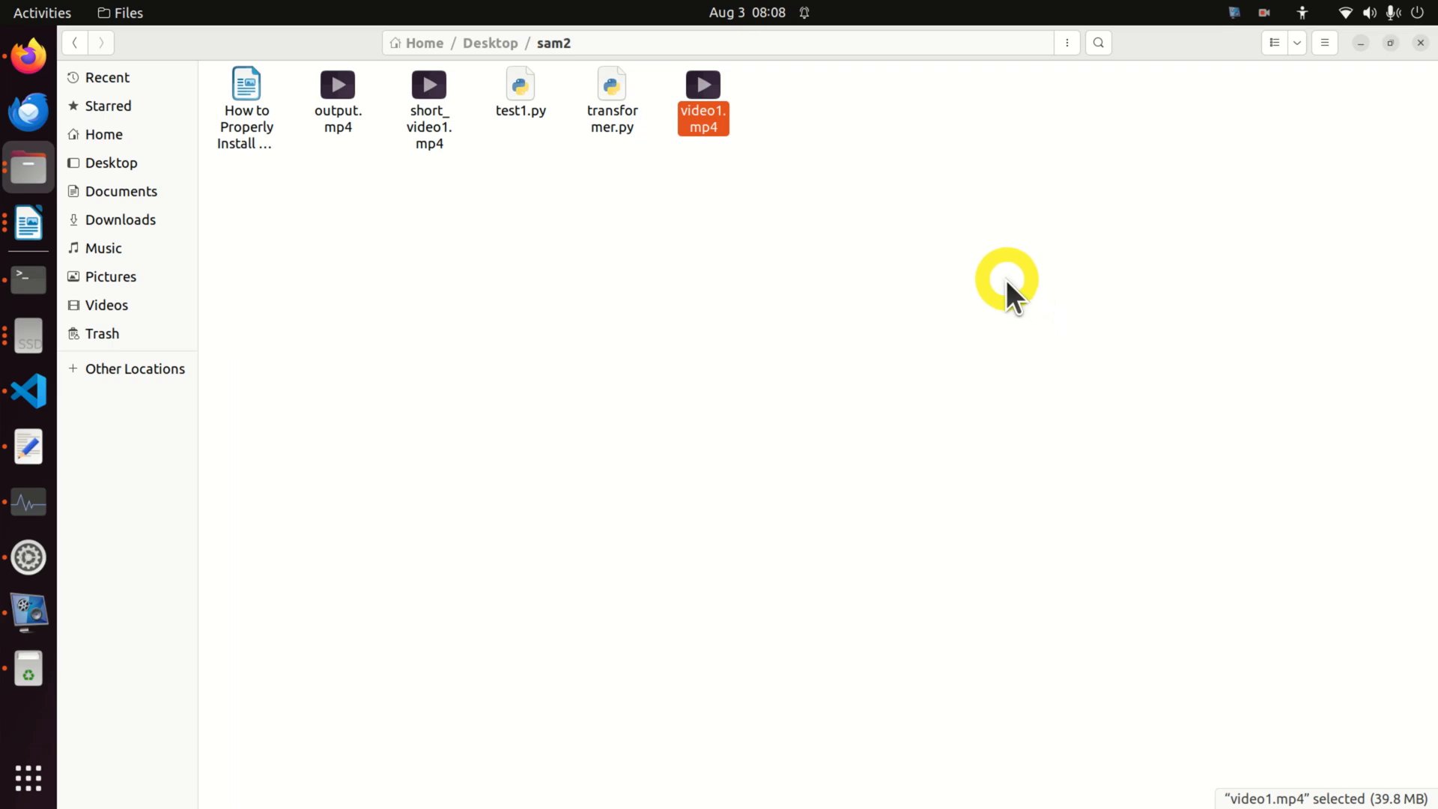
{"action": "mouse_move", "coordinate": [836, 184]}
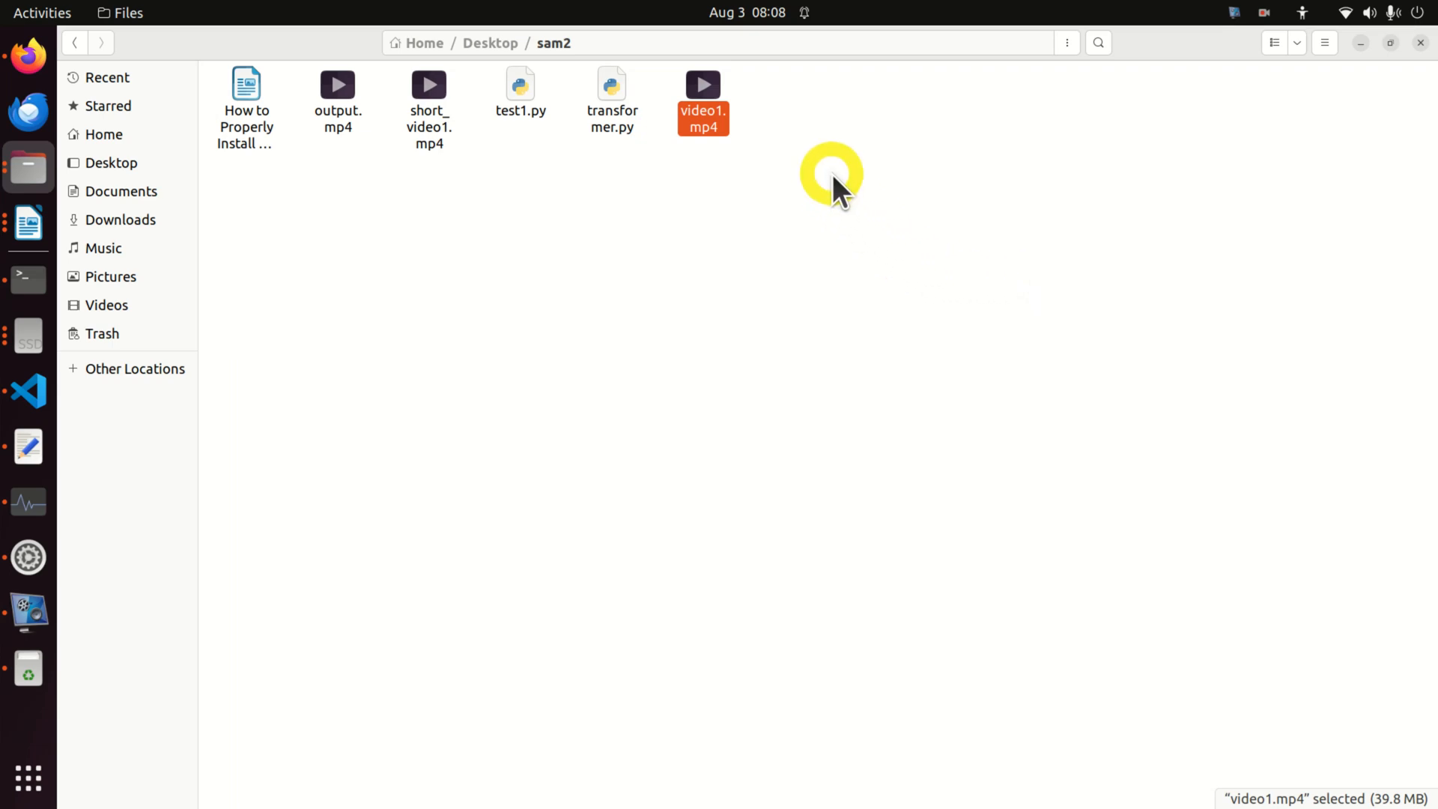
{"action": "mouse_move", "coordinate": [805, 161]}
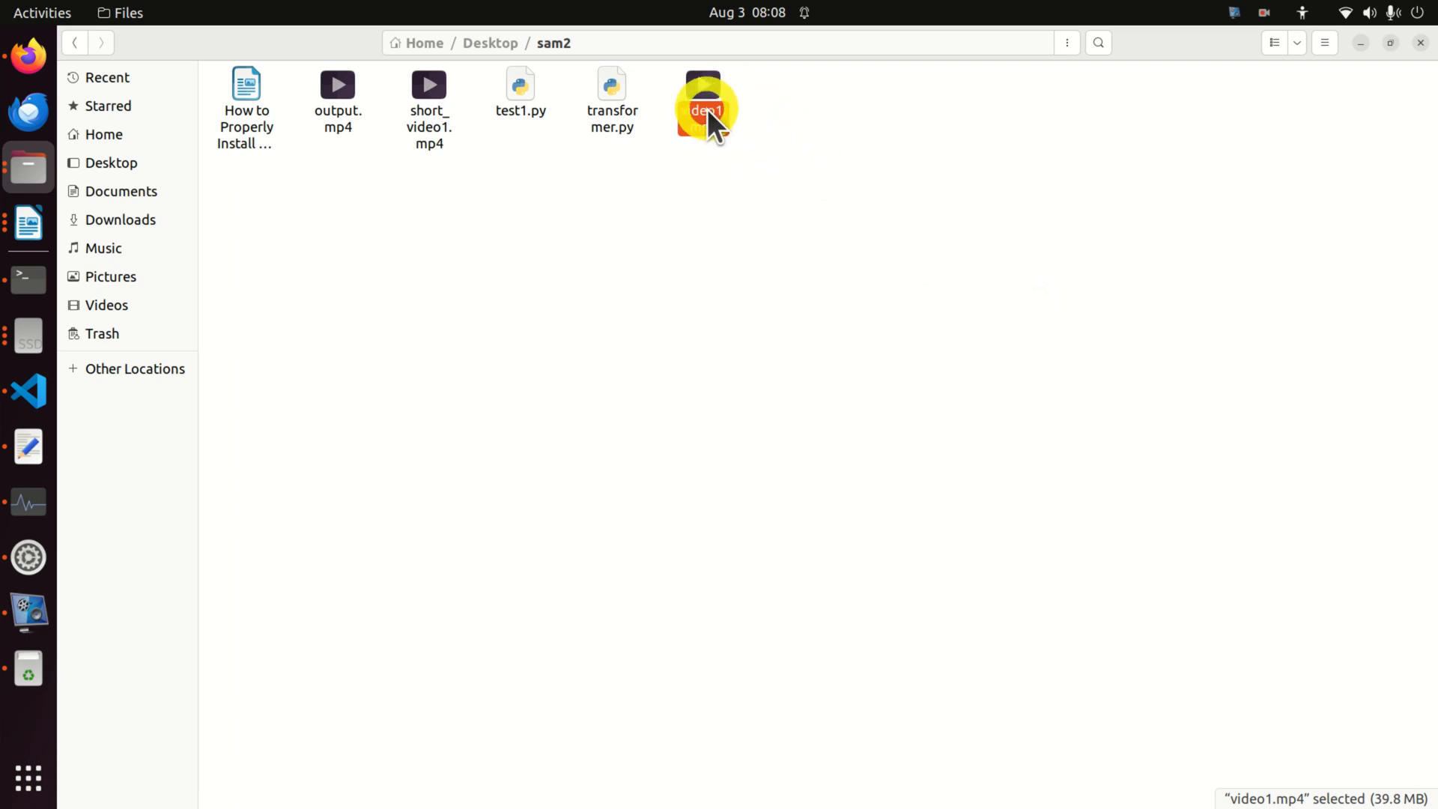
Step: Play video1.mp4, close the full-screen player, and relaunch VLC from Activities search
{"action": "double_click", "coordinate": [697, 105]}
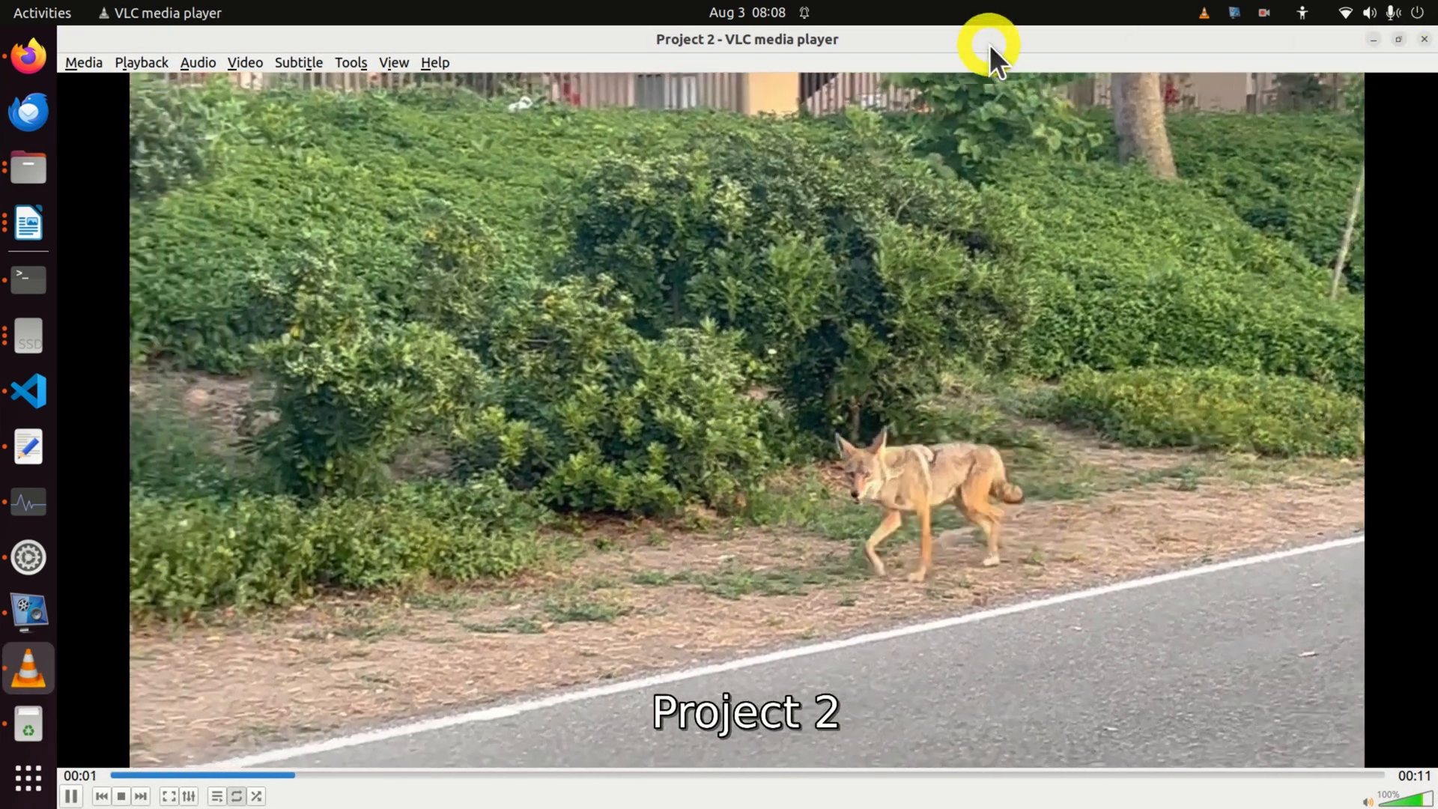
{"action": "mouse_move", "coordinate": [1399, 39]}
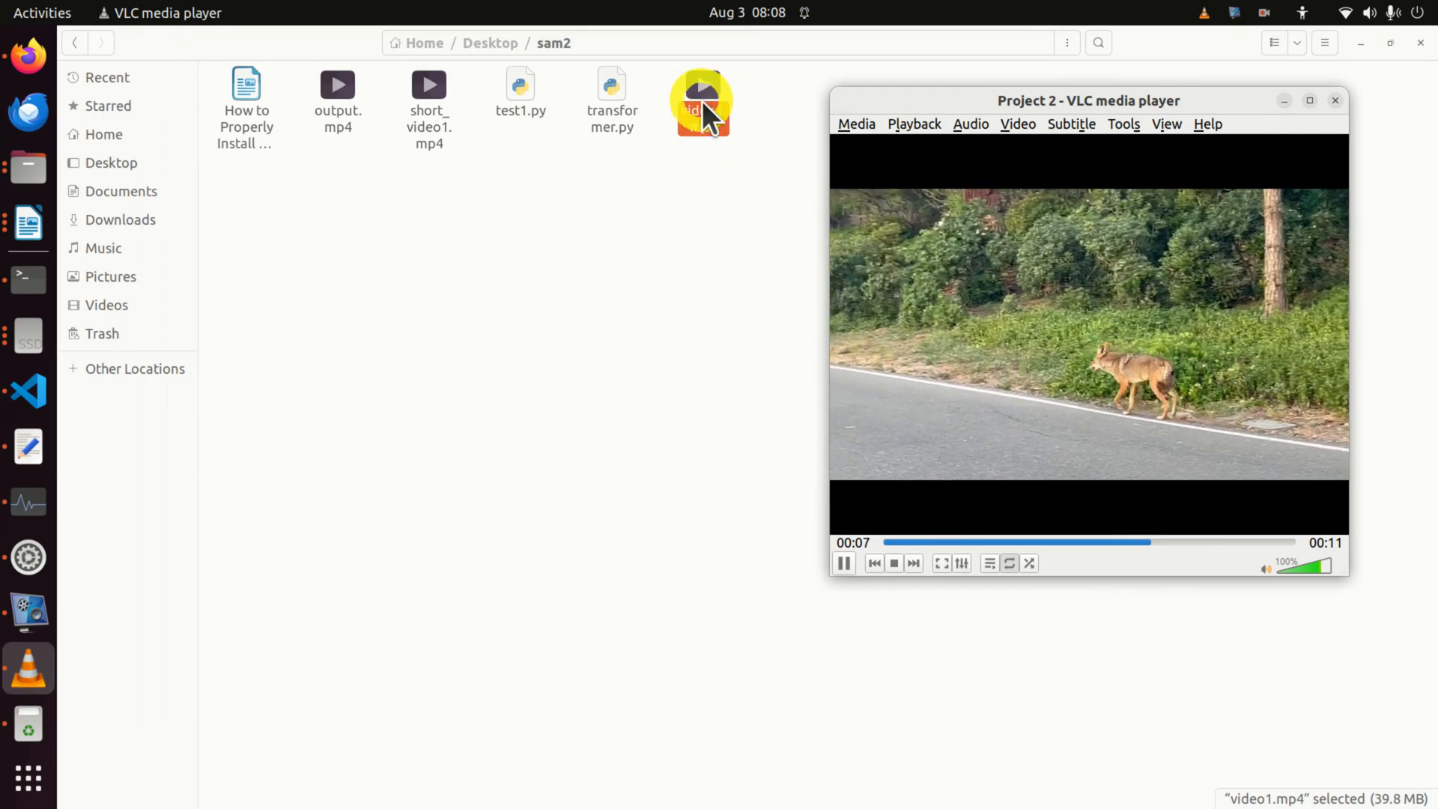
{"action": "left_click", "coordinate": [1310, 100]}
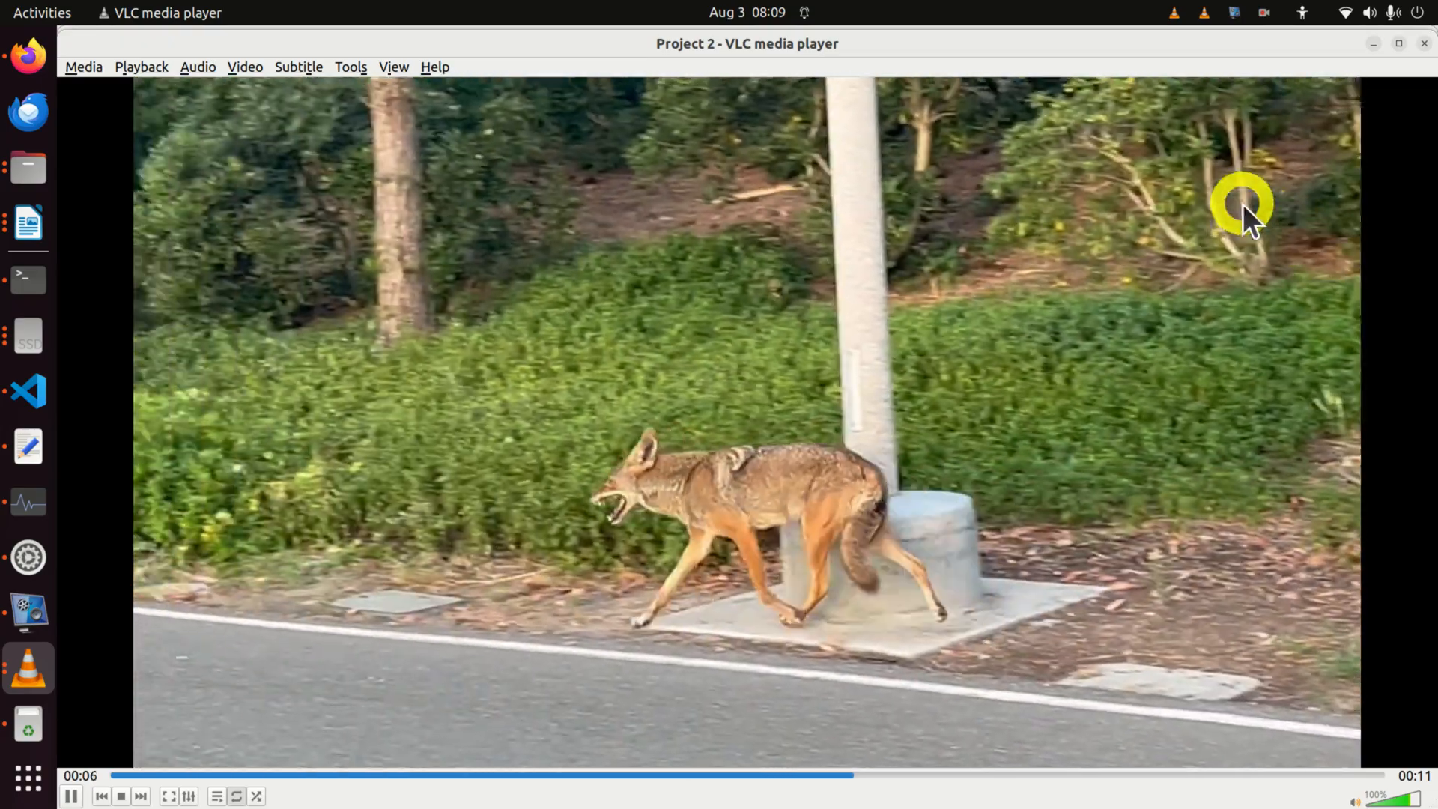
{"action": "left_click", "coordinate": [27, 167]}
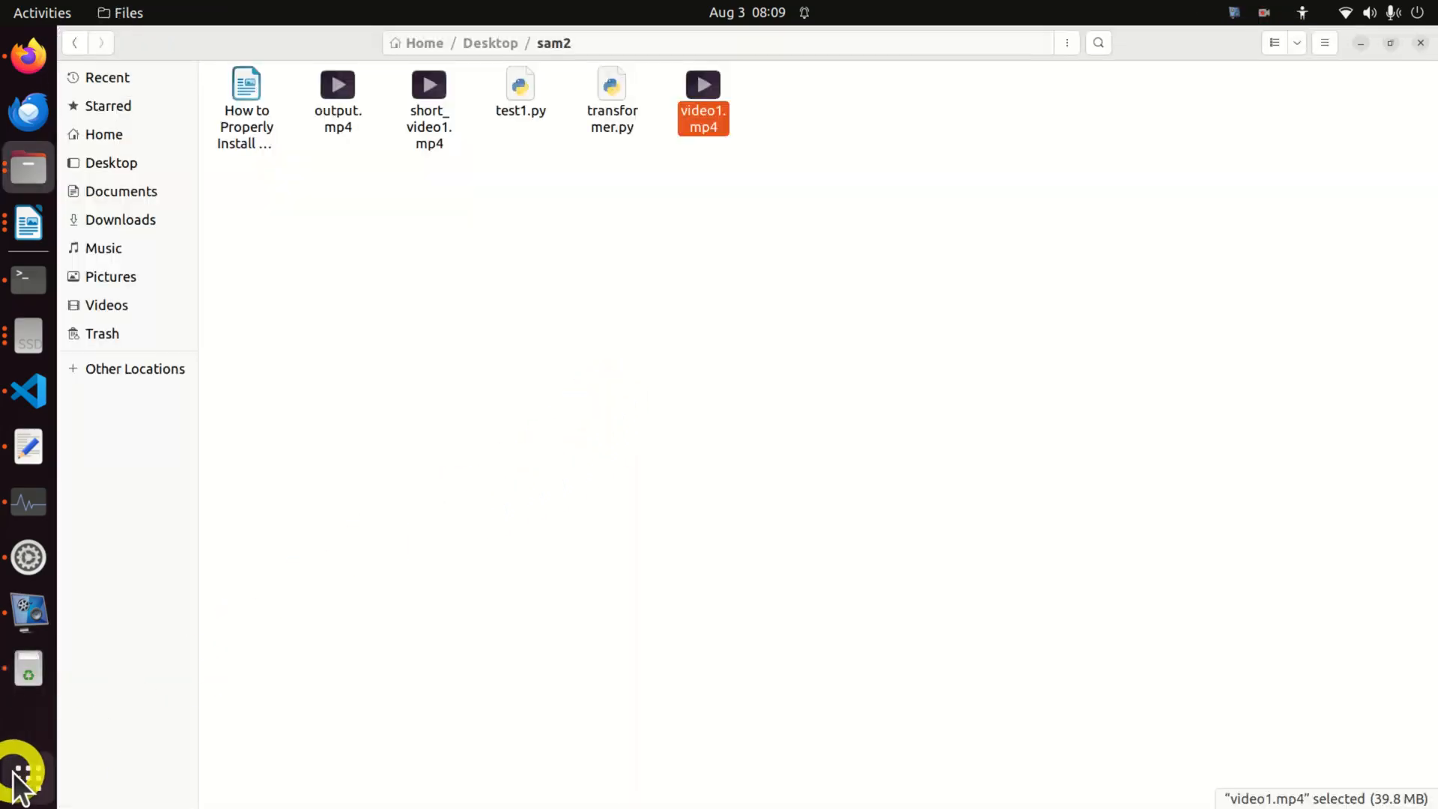
{"action": "left_click", "coordinate": [22, 770]}
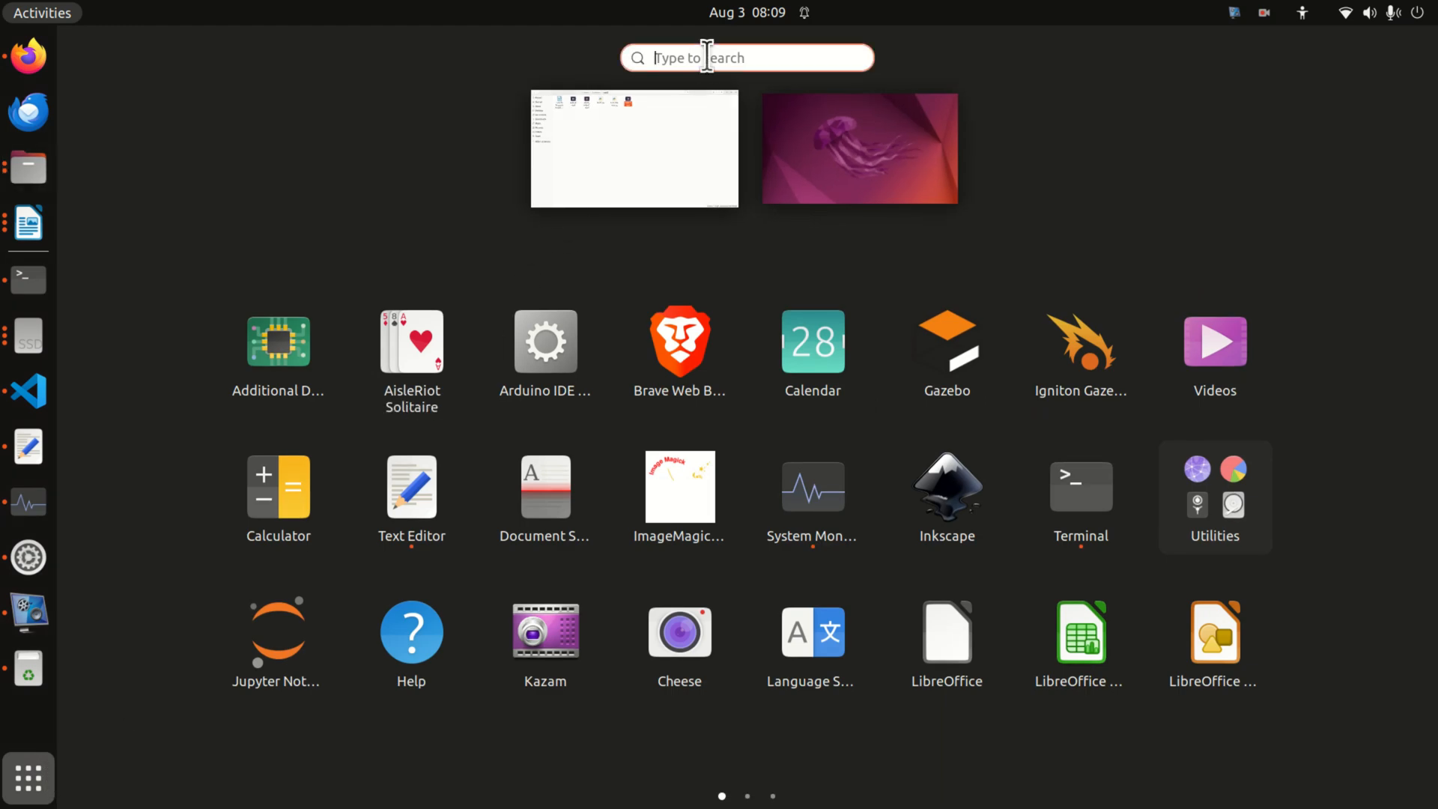
{"action": "type", "text": "v"}
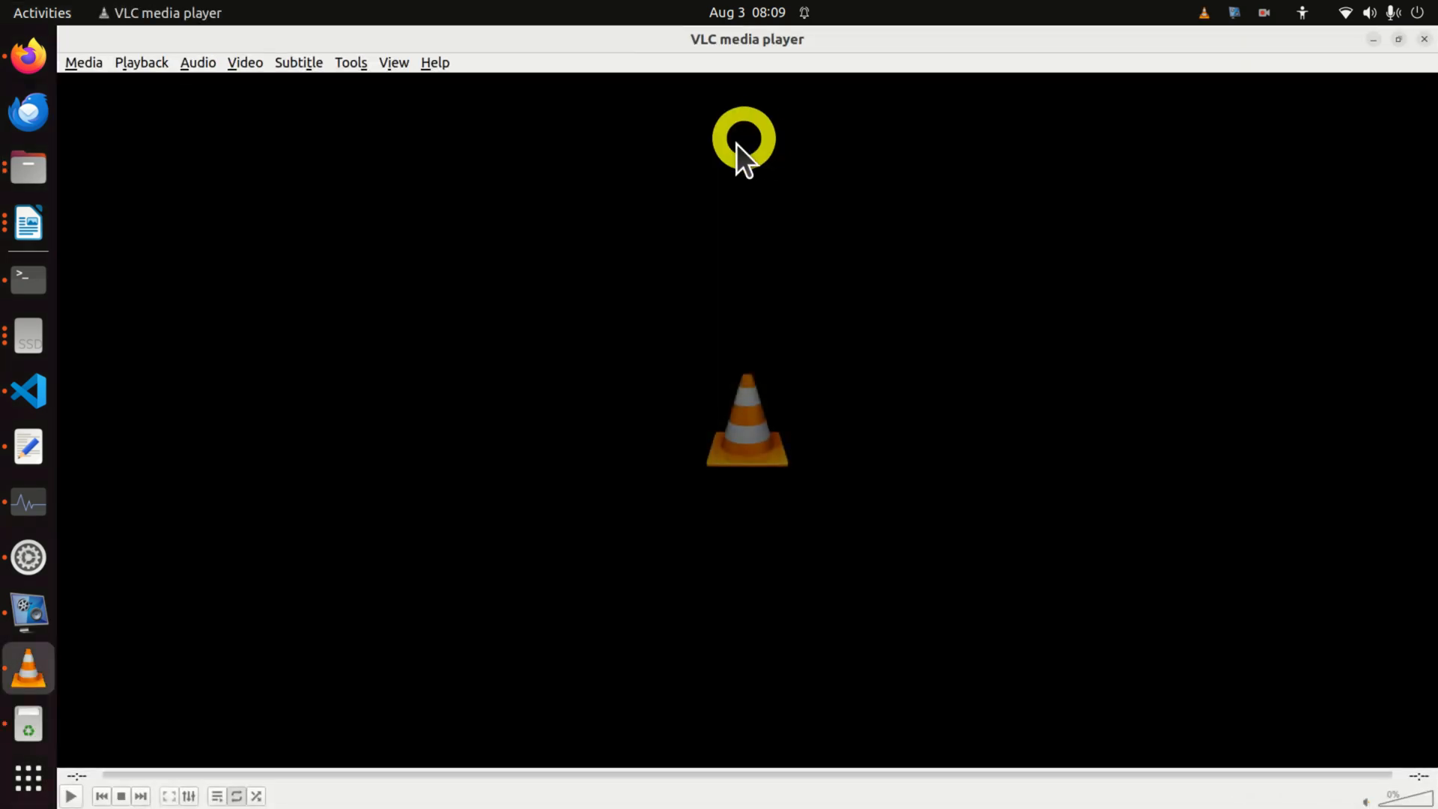
Step: Uncheck 'Resize interface to video size' in Tools > Preferences, then close VLC
{"action": "left_click", "coordinate": [351, 62]}
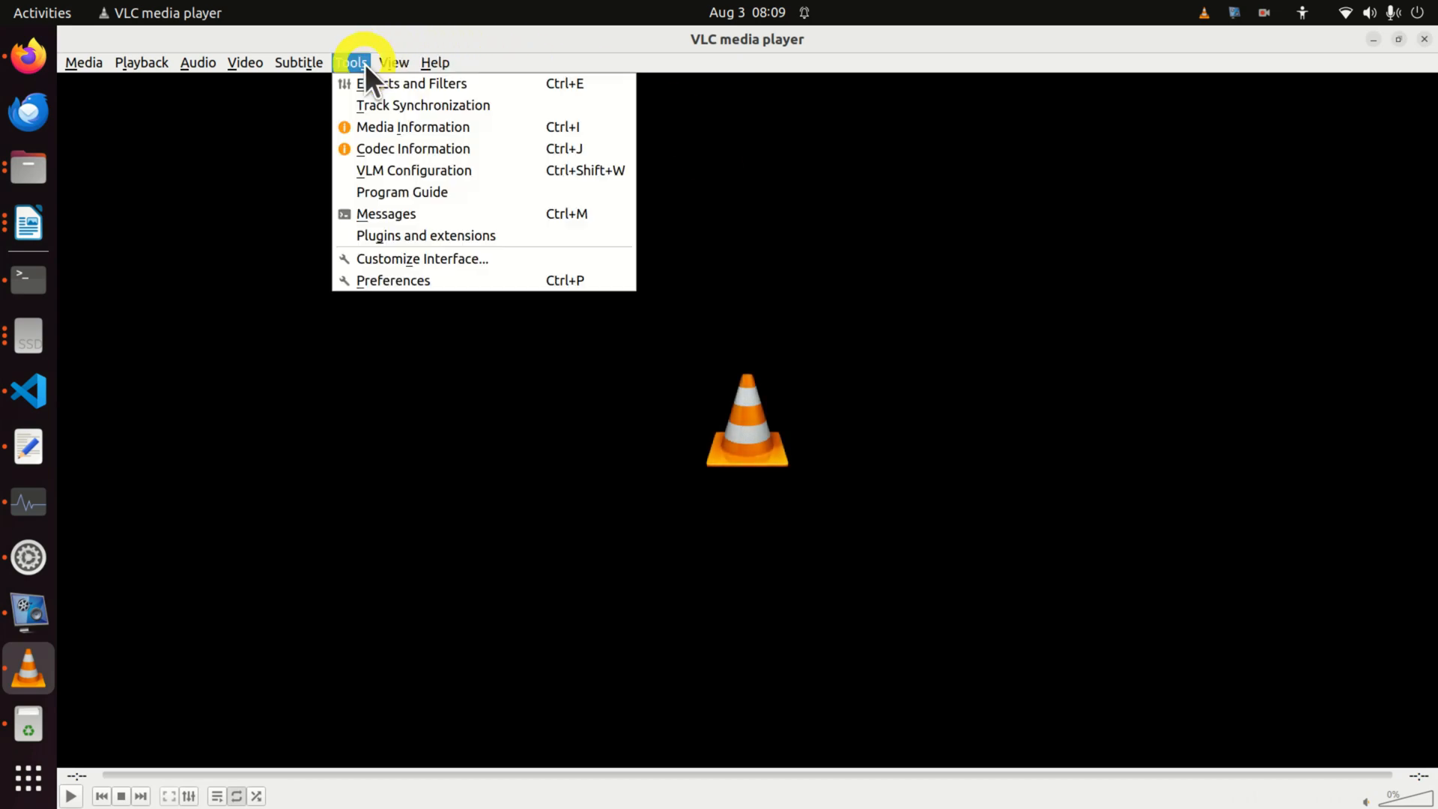
{"action": "left_click", "coordinate": [393, 280]}
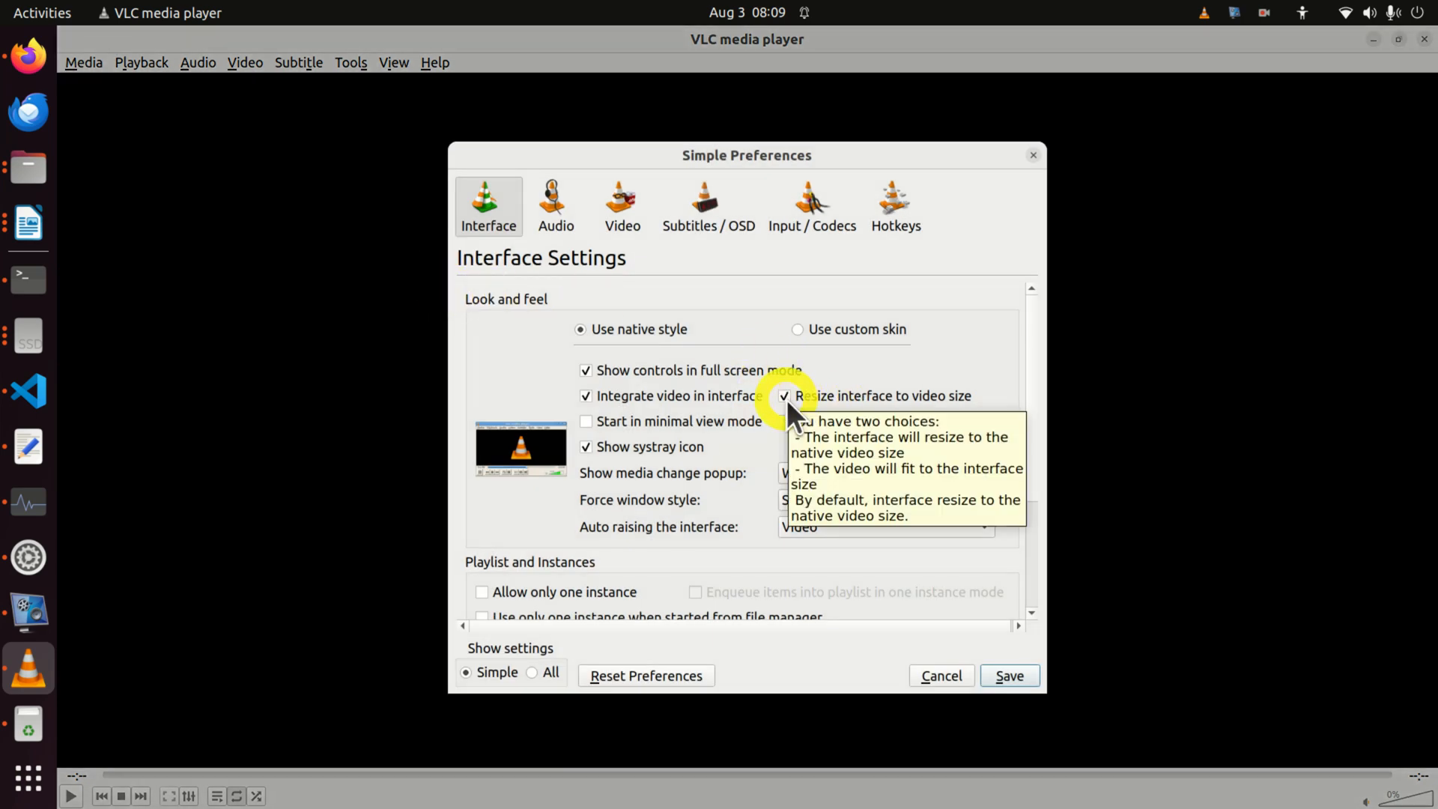
{"action": "left_click", "coordinate": [784, 396]}
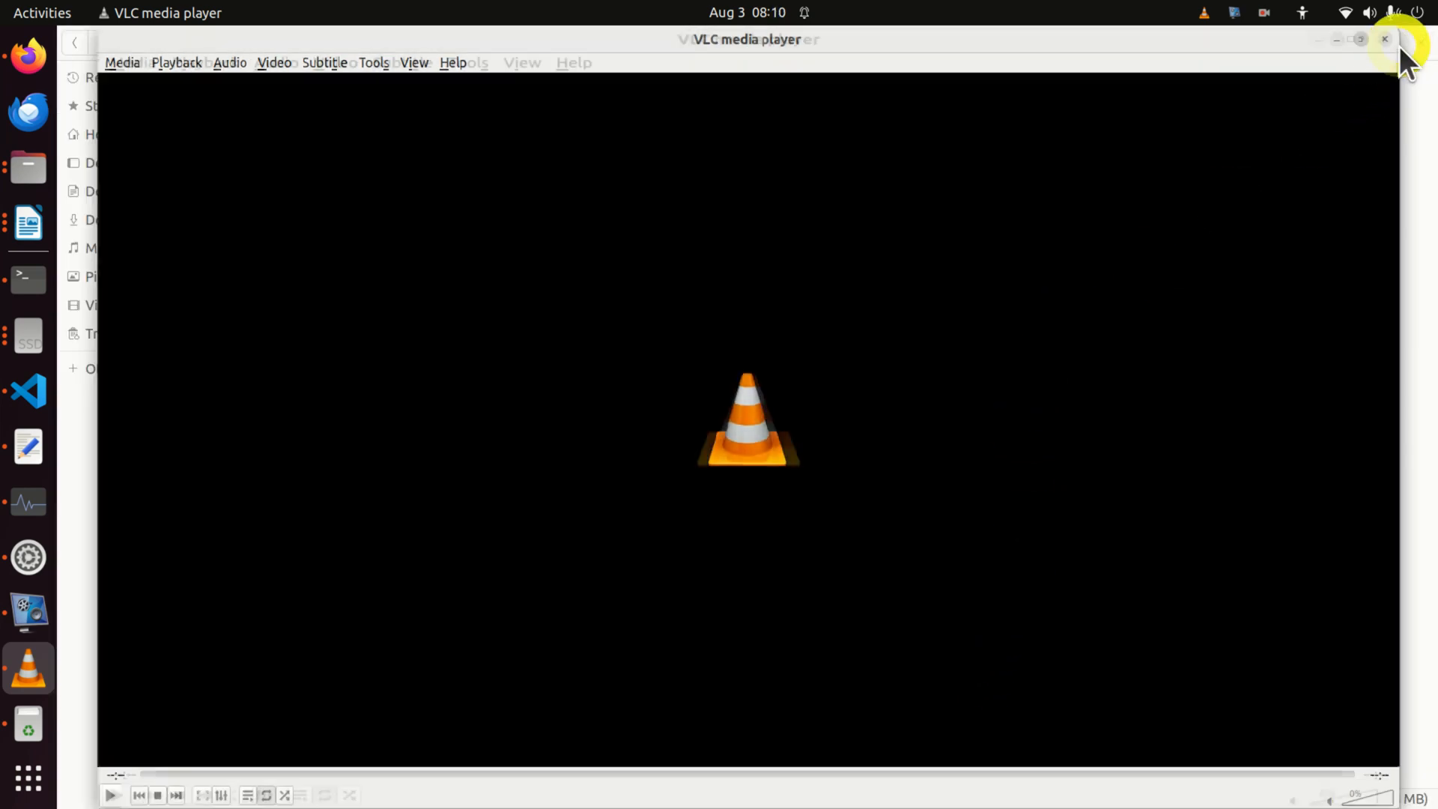
{"action": "left_click", "coordinate": [1385, 39]}
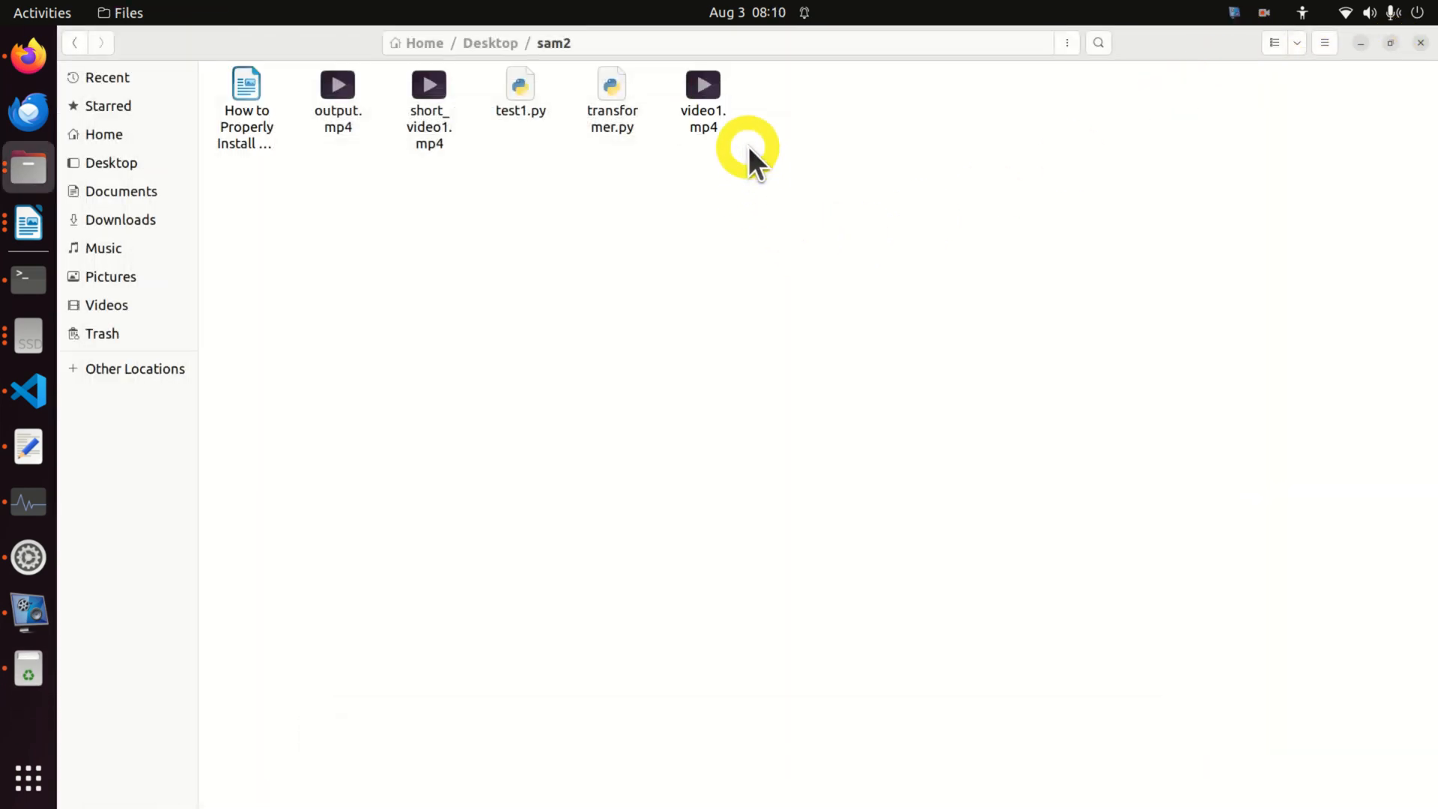
Step: Test-play video1.mp4, then open short_video1.mp4 with VLC
{"action": "double_click", "coordinate": [703, 84]}
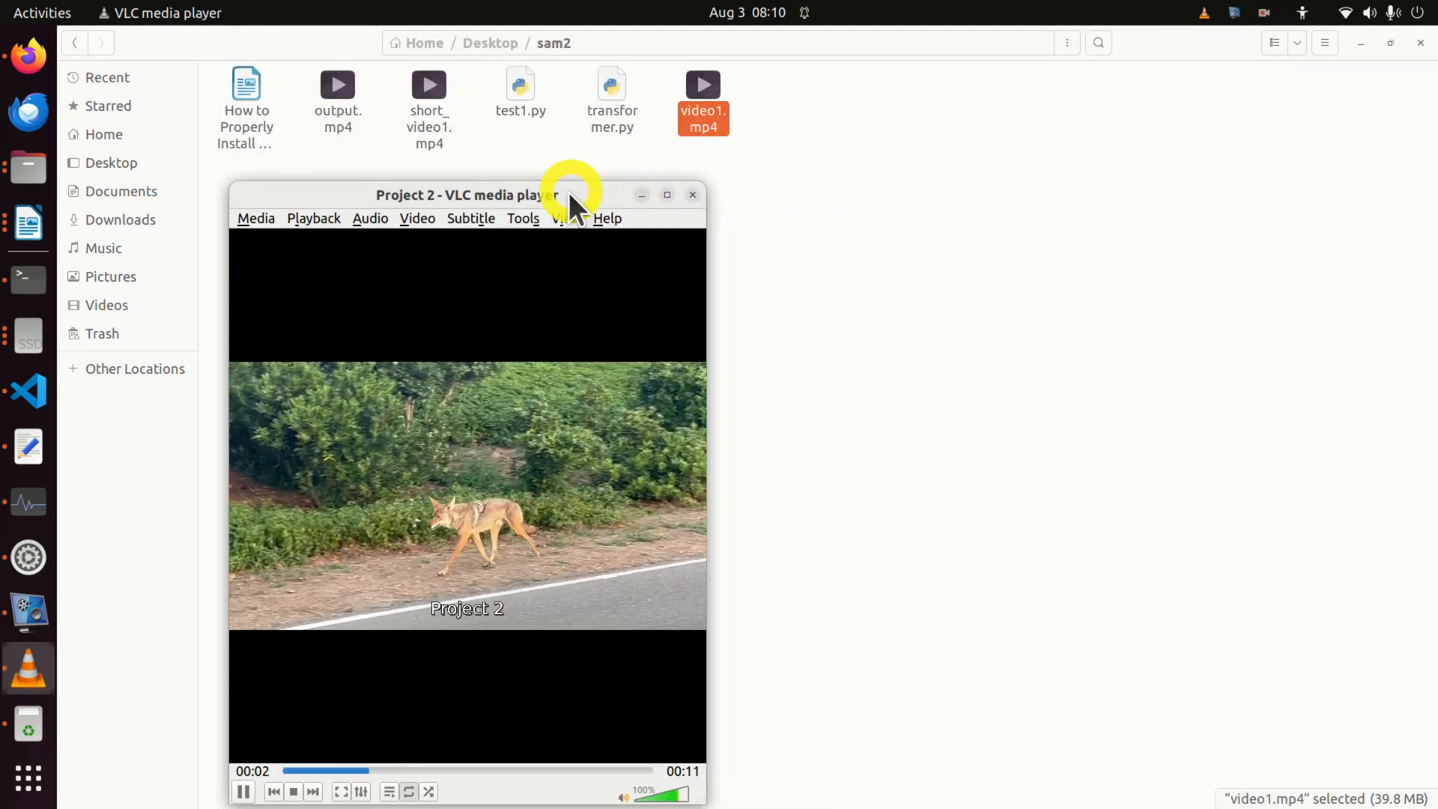
{"action": "right_click", "coordinate": [428, 90]}
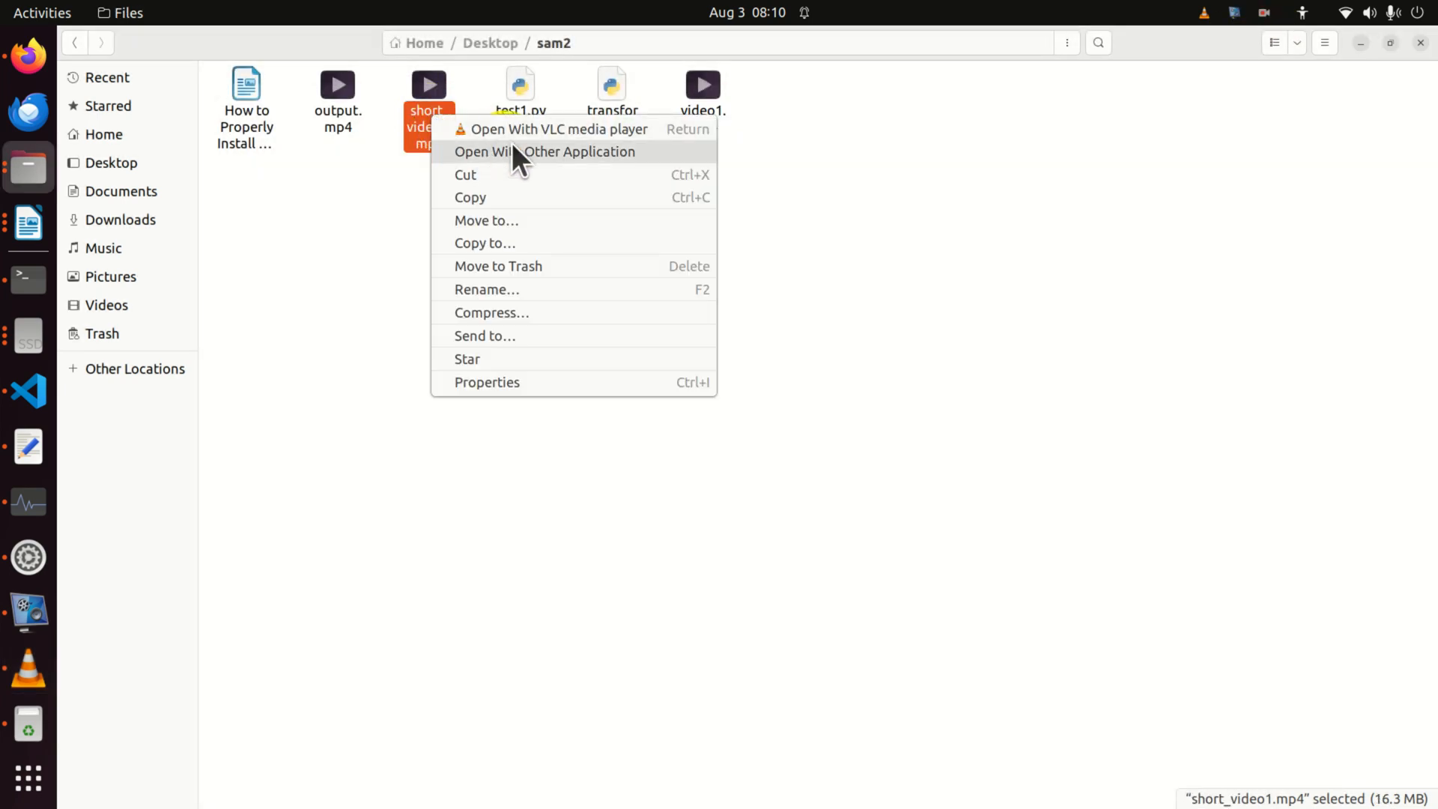
{"action": "left_click", "coordinate": [562, 128]}
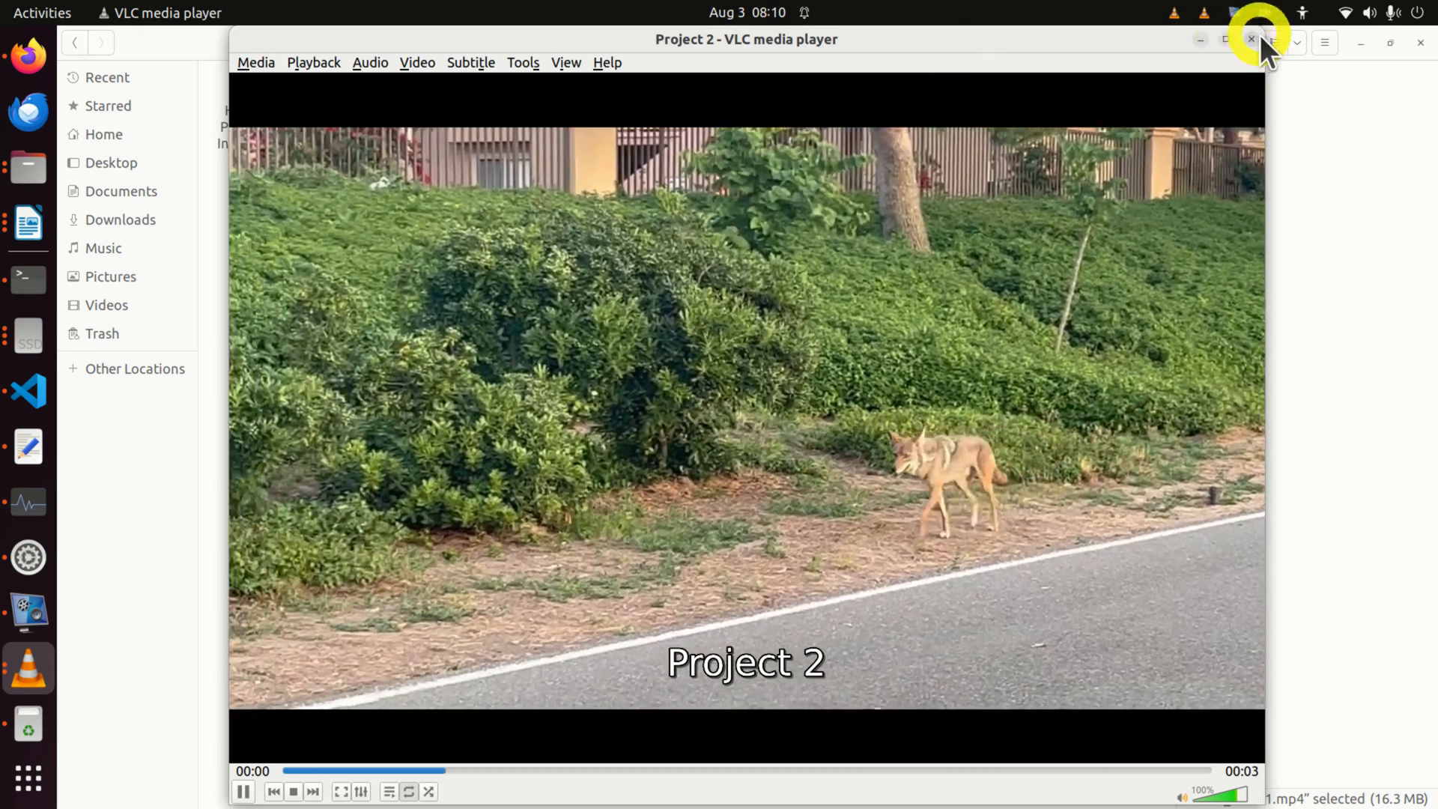
Step: Close the short video's player and reopen video1.mp4 to confirm it opens small
{"action": "left_click", "coordinate": [1226, 40]}
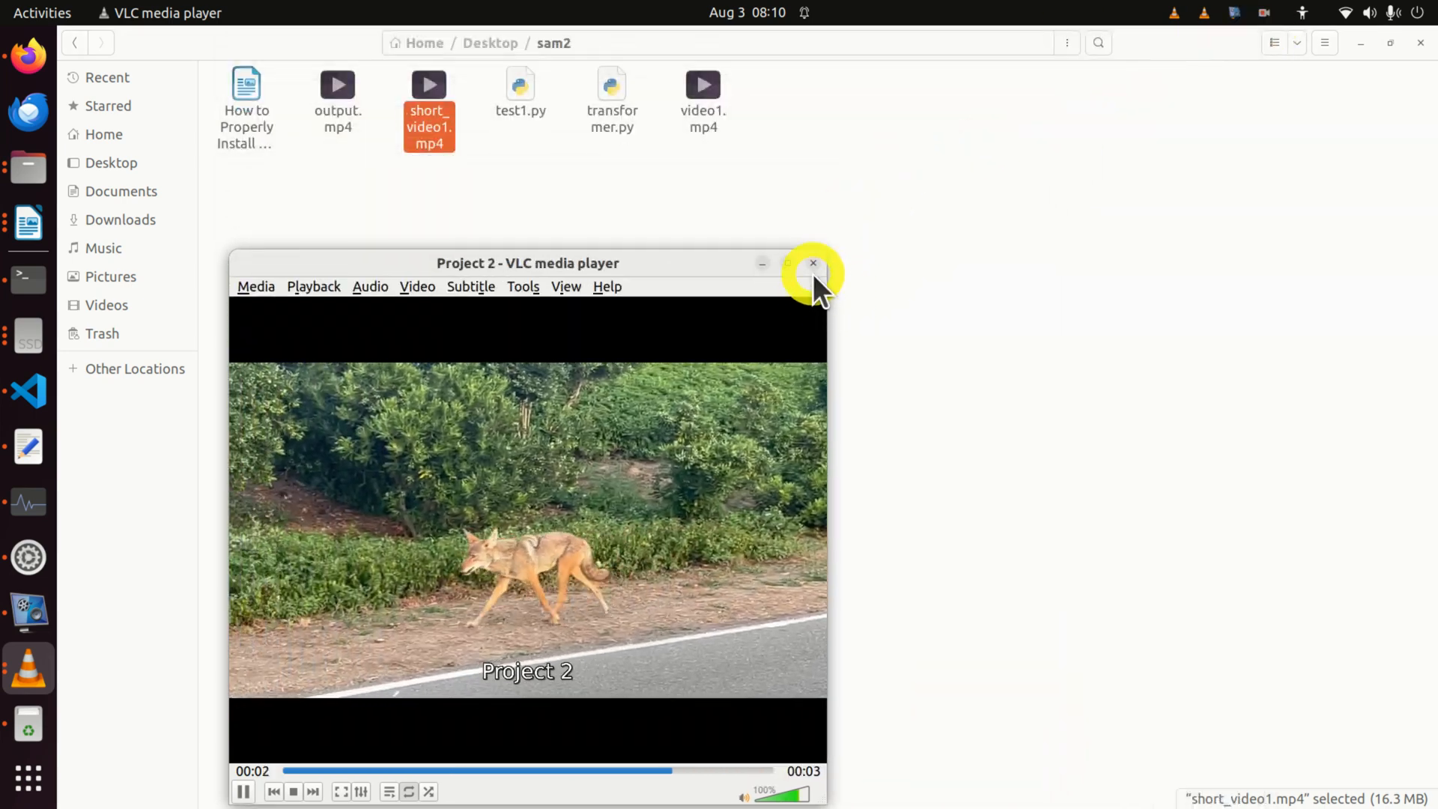
{"action": "left_click", "coordinate": [812, 263]}
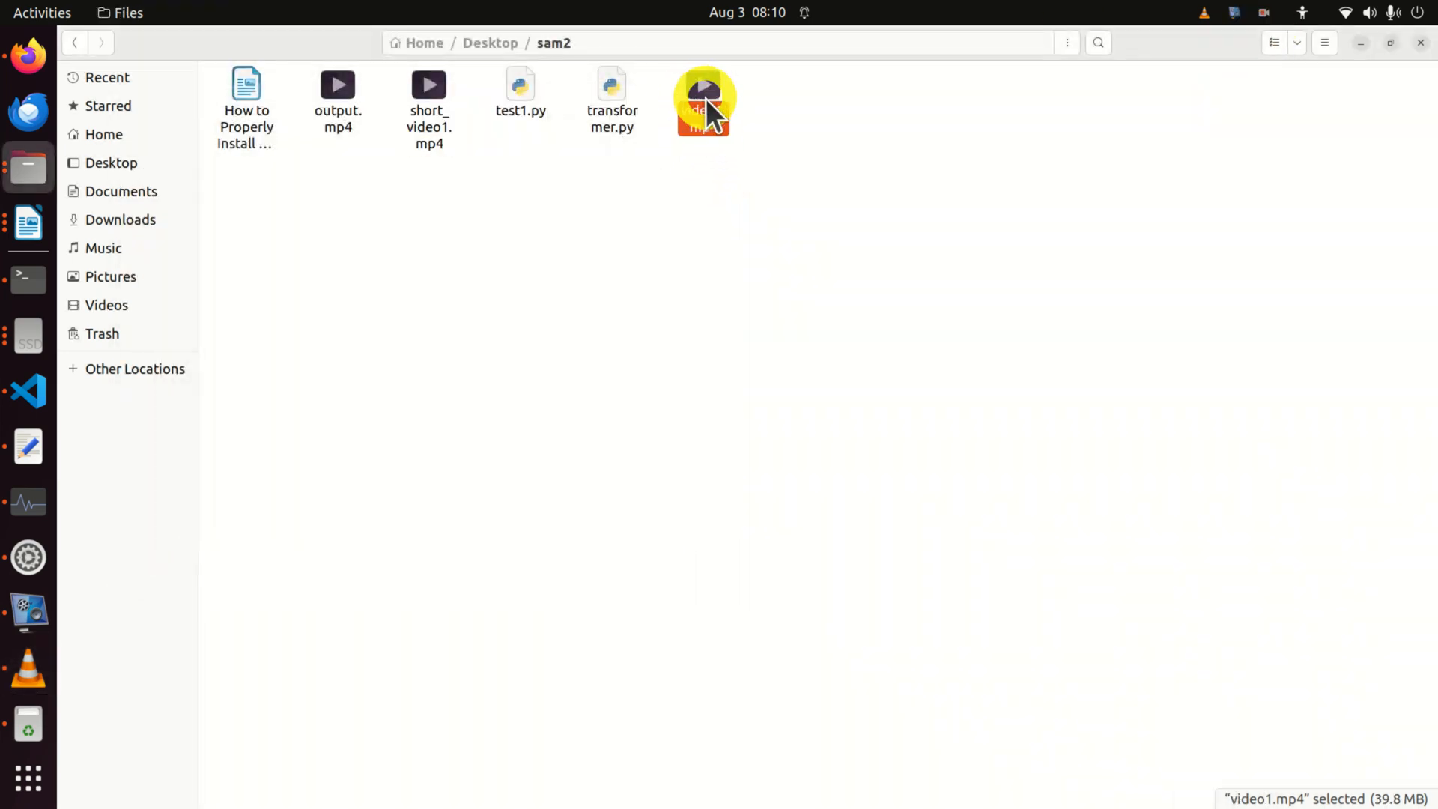
{"action": "double_click", "coordinate": [701, 97]}
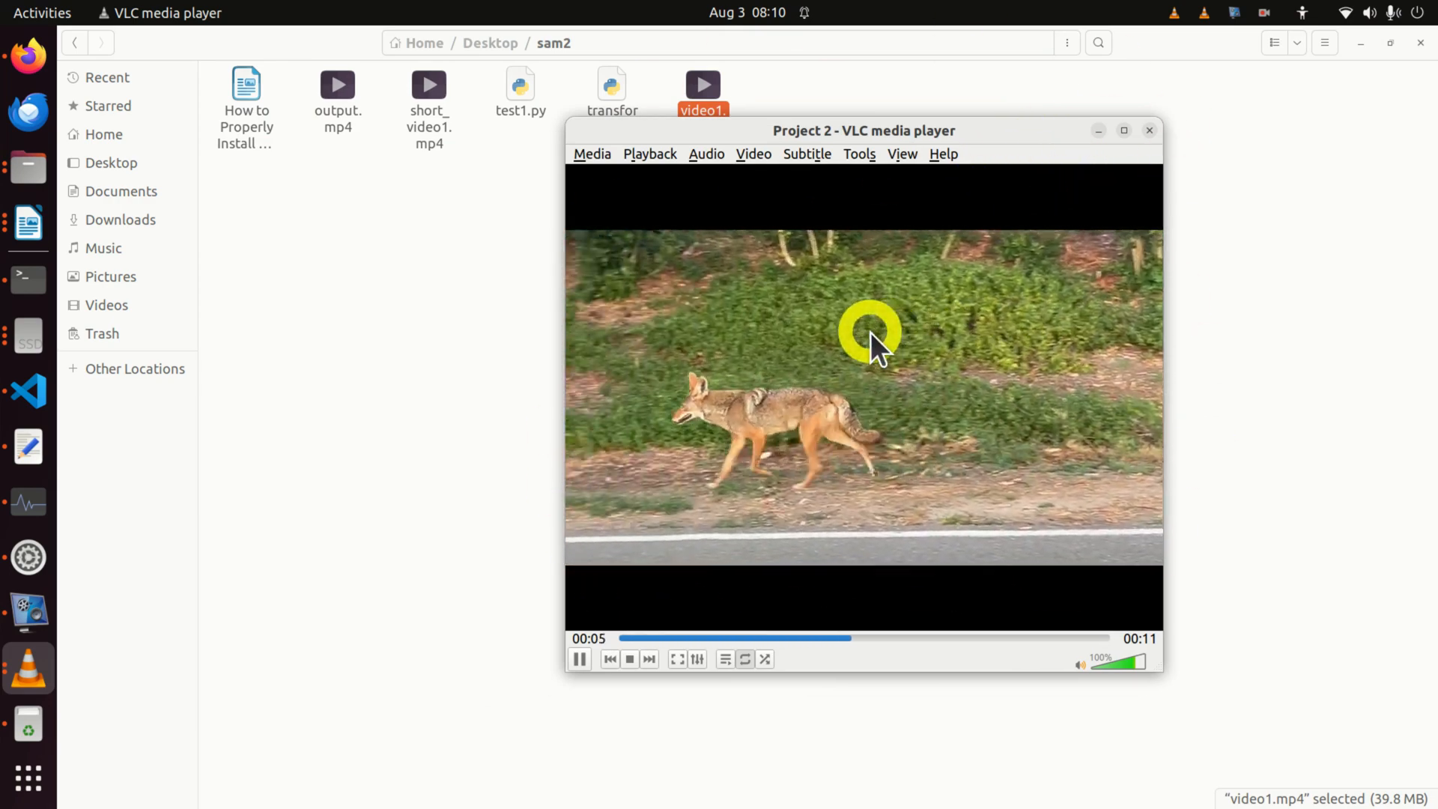
{"action": "mouse_move", "coordinate": [1233, 179]}
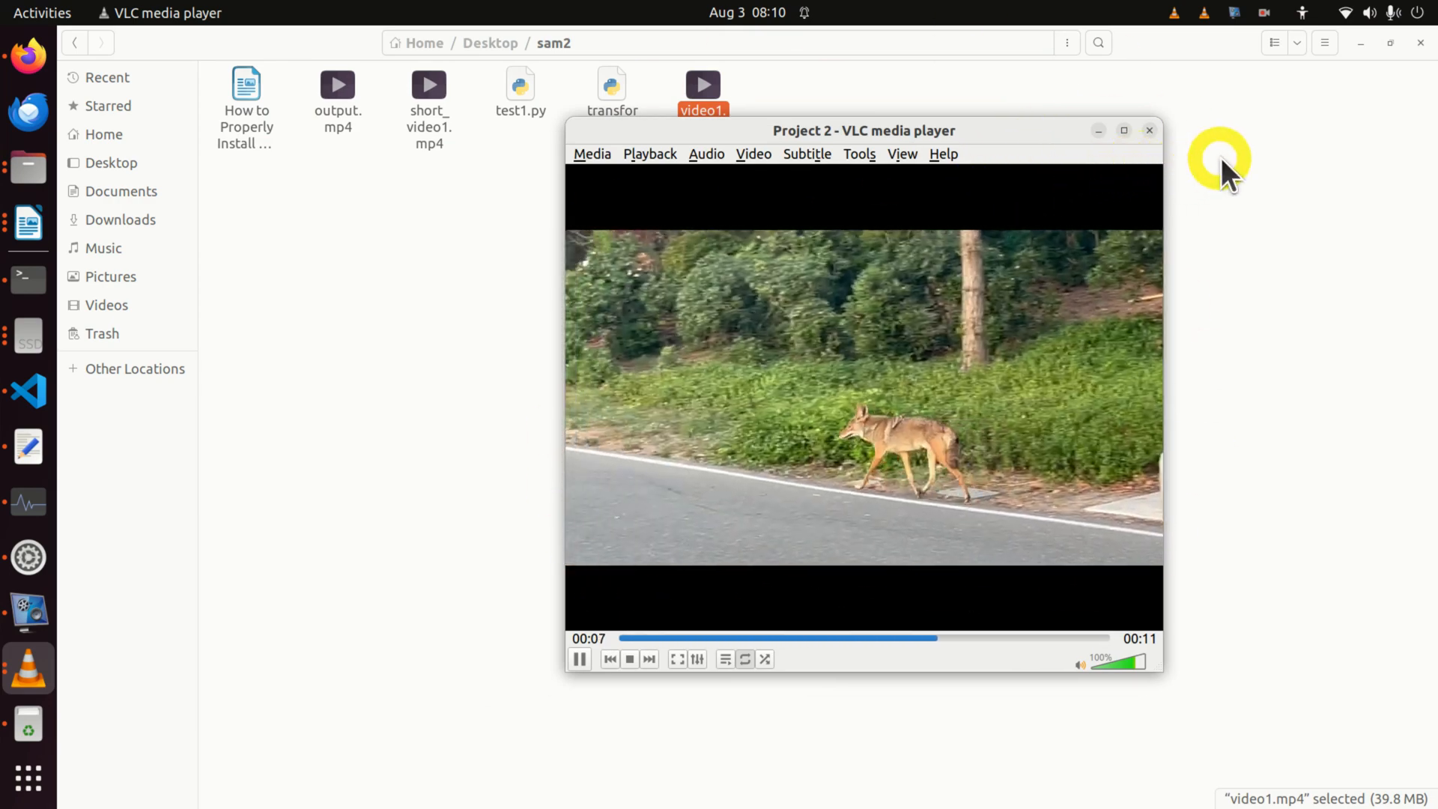